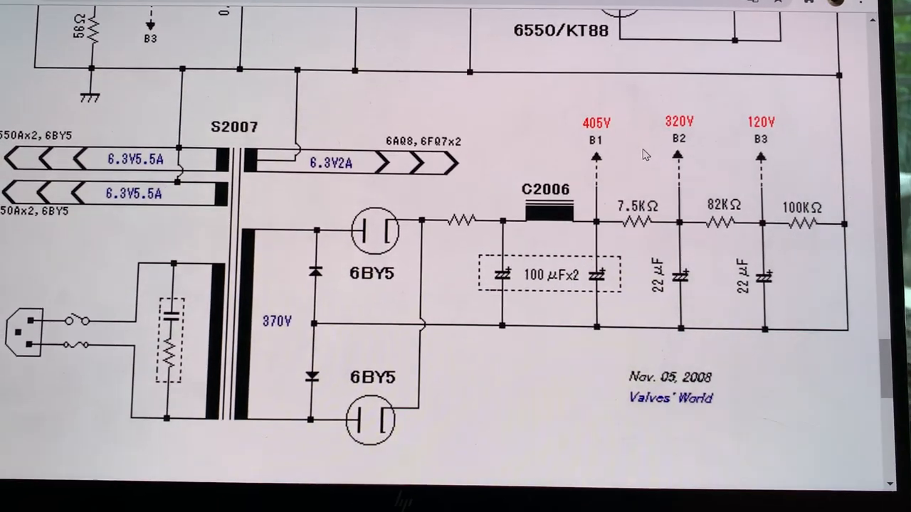
scroll(down, 3)
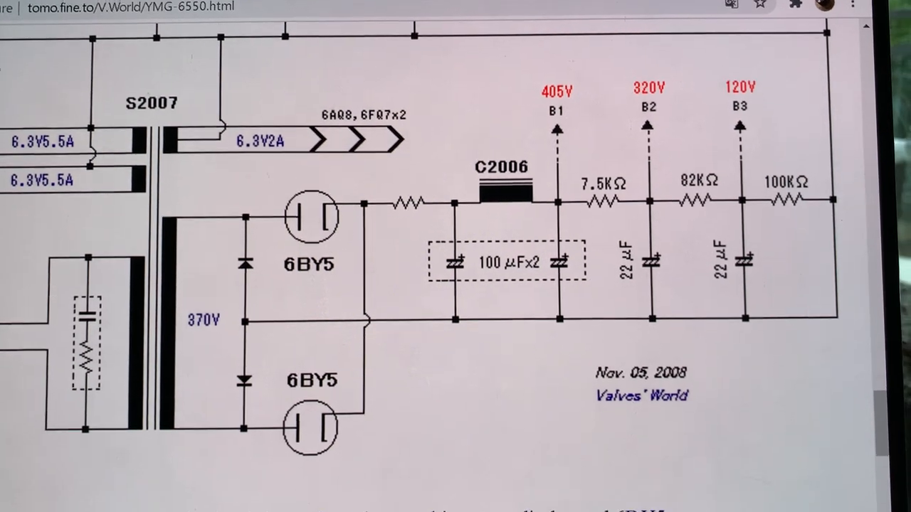
scroll(down, 3)
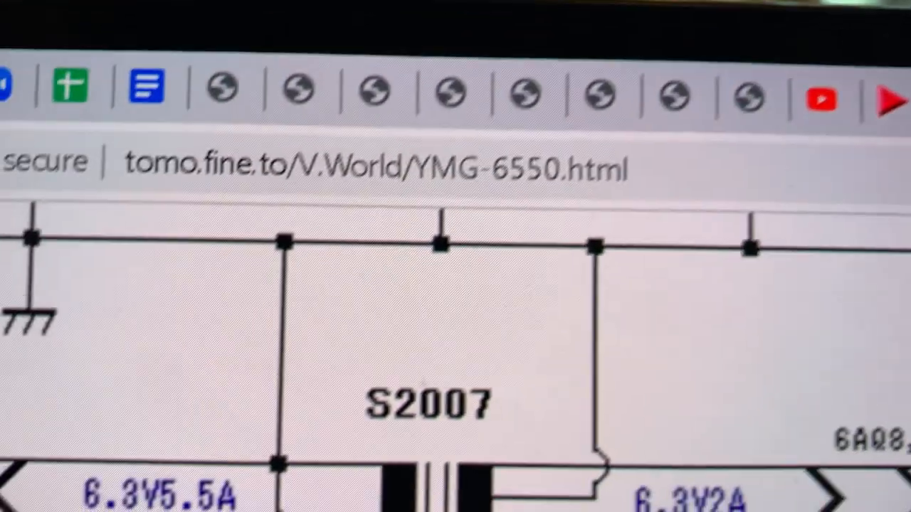
scroll(down, 3)
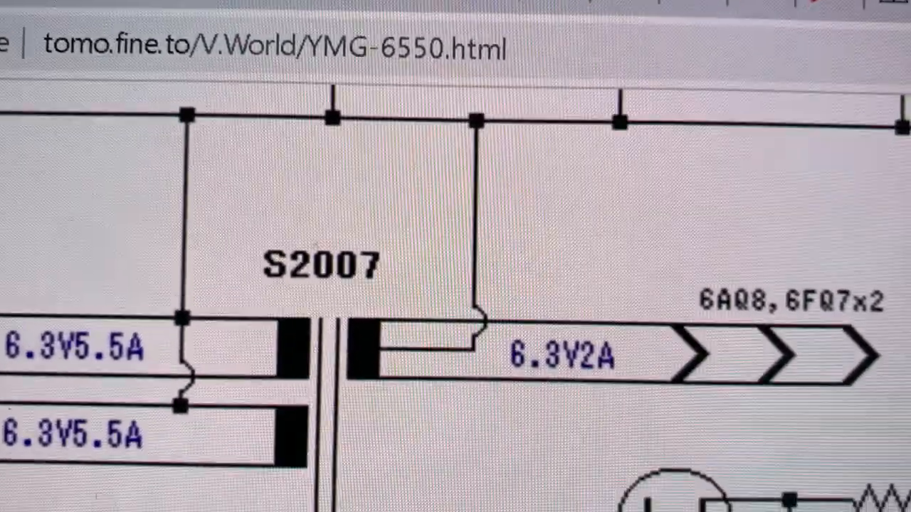
scroll(down, 3)
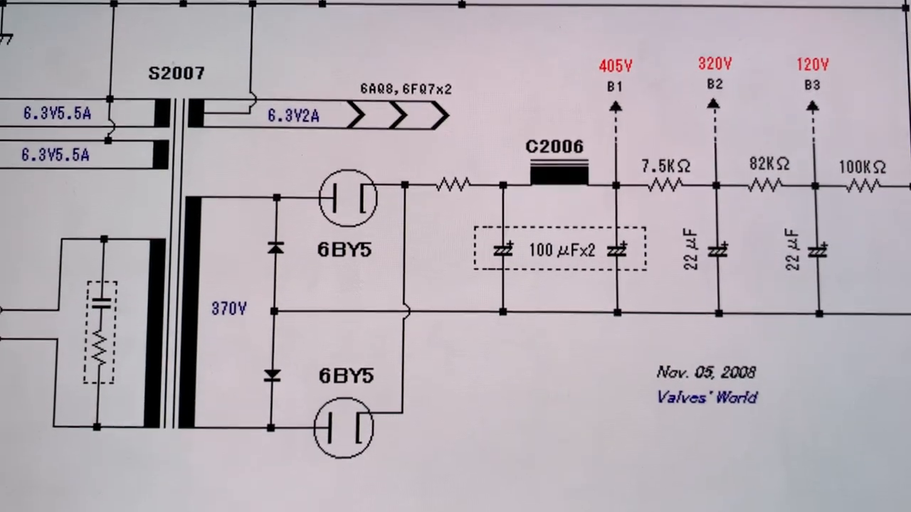